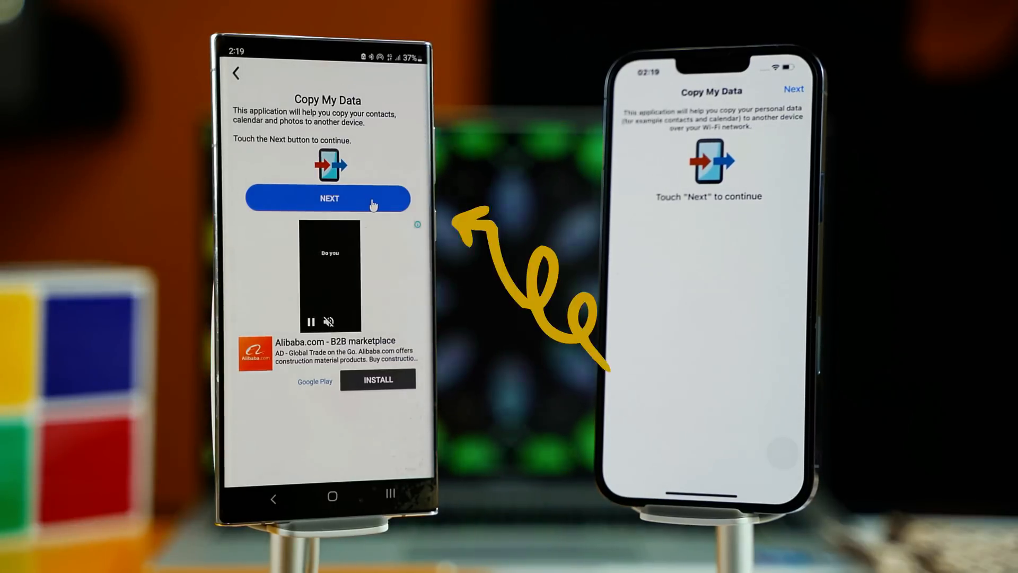
Continue past the Copy My Data introduction to the Select Device screen.
click(327, 197)
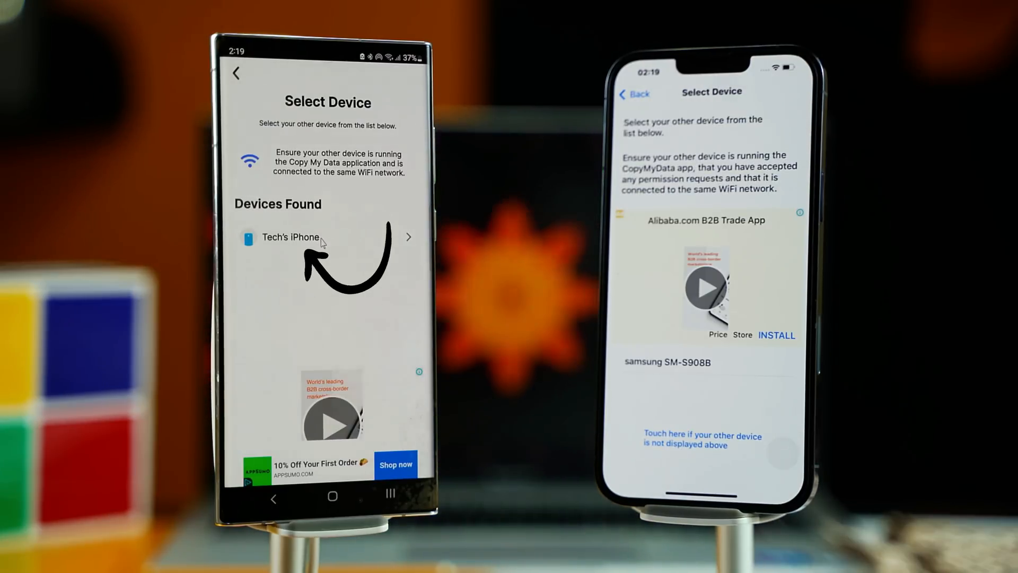
Connect to the iPhone and leave only Contacts selected for copying.
click(290, 237)
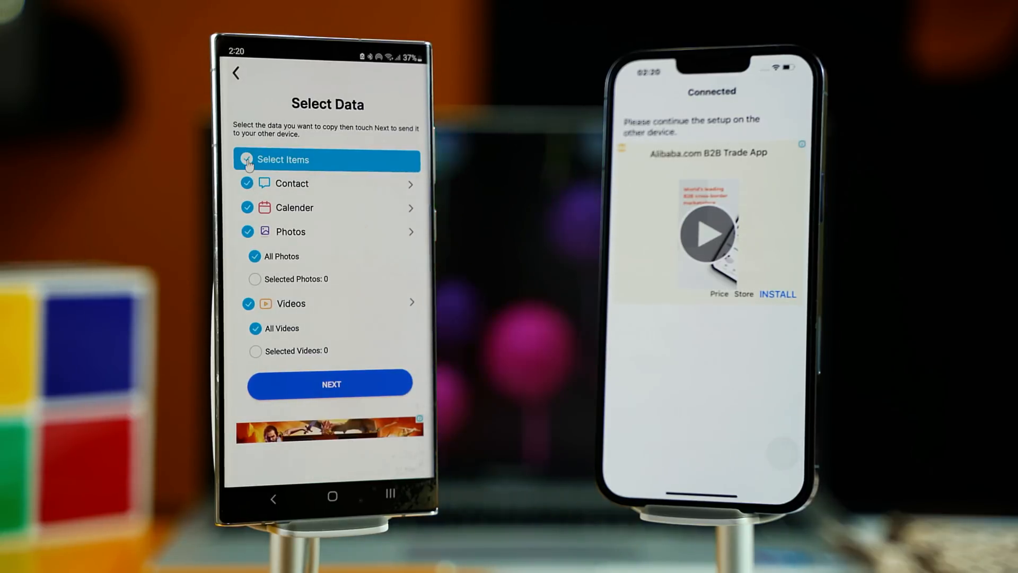
click(246, 159)
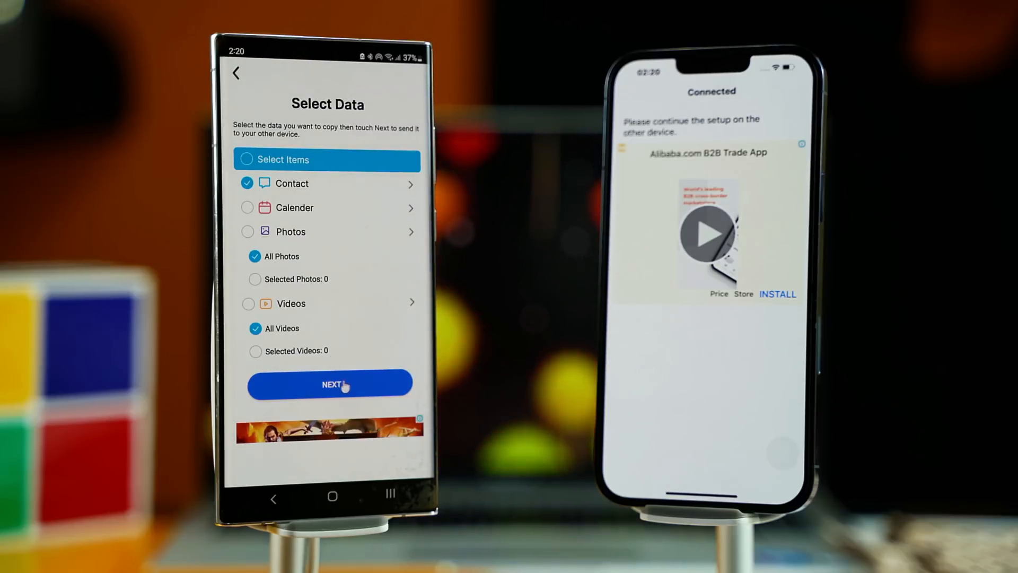
click(330, 385)
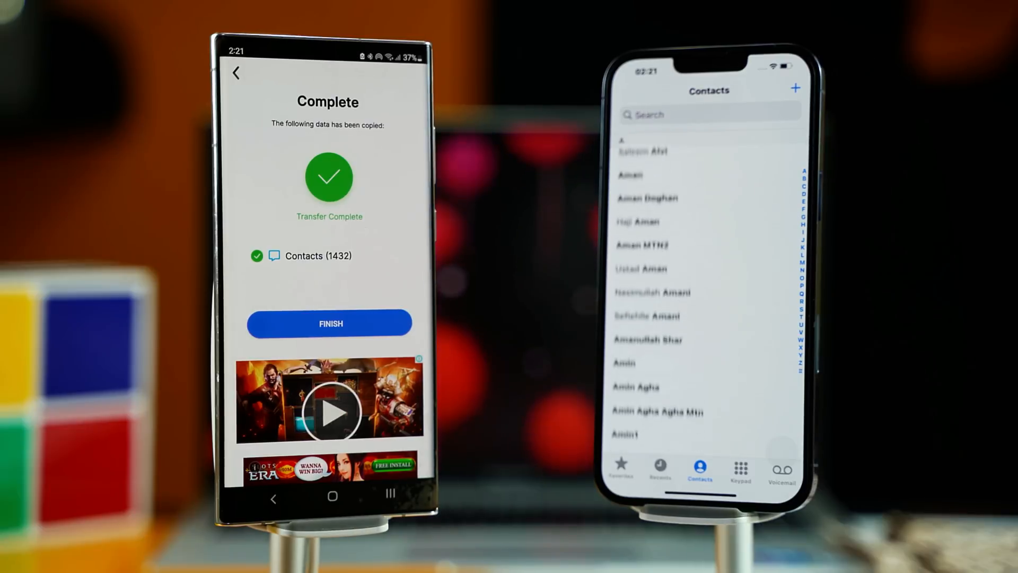
Scroll down the iPhone Contacts list to view the transferred names.
scroll(down, 3)
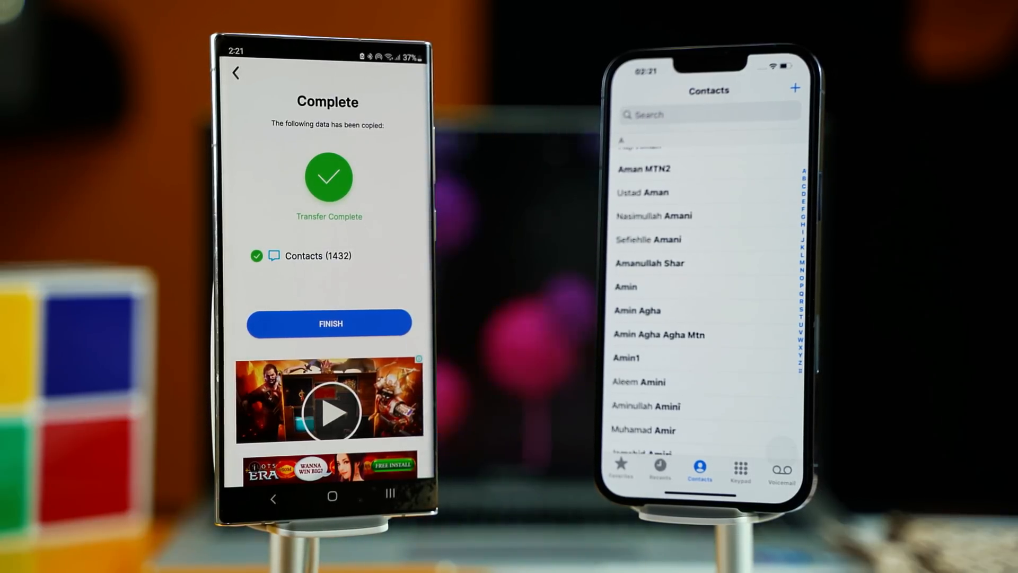